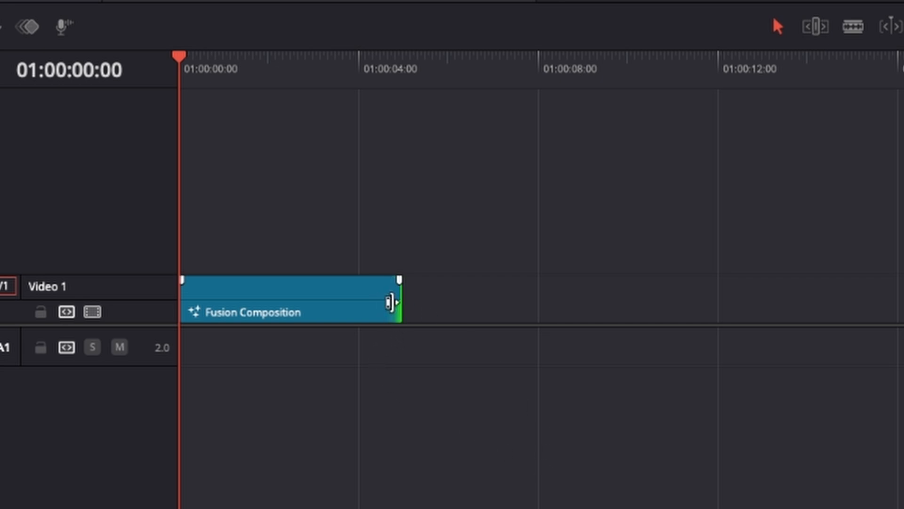
# Step: Lengthen the Fusion Composition clip and add a Background node merged into MediaOut1
pyautogui.moveTo(395, 298); pyautogui.dragTo(493, 299)
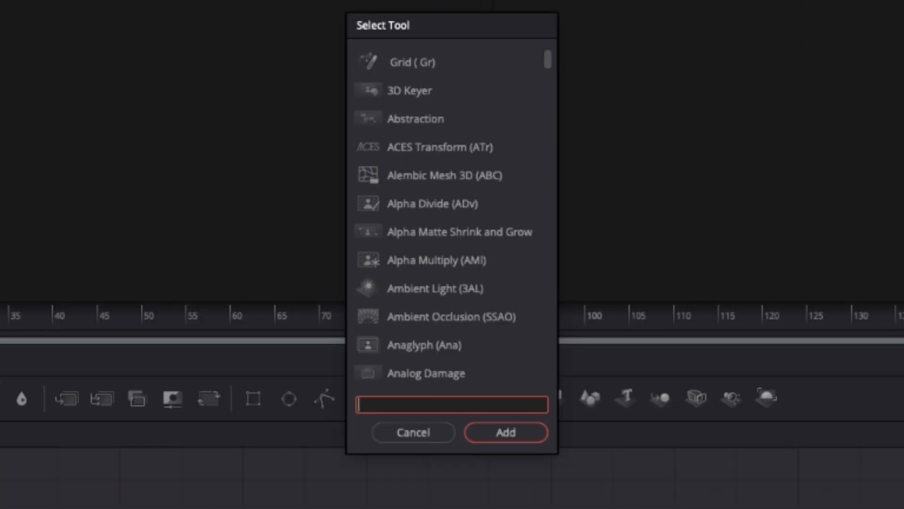
pyautogui.click(413, 432)
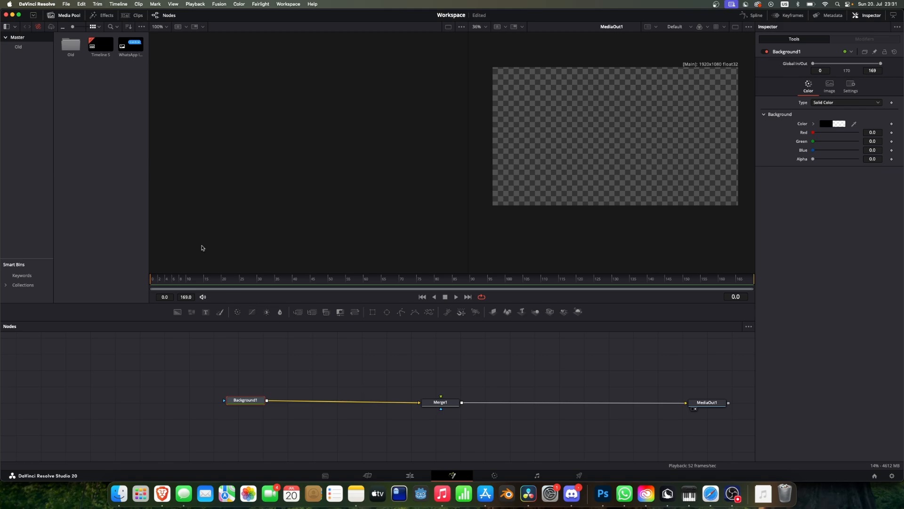
# Step: Merge the WhatsApp 'Alles Gute' reference bubble image over the black background
pyautogui.click(131, 45)
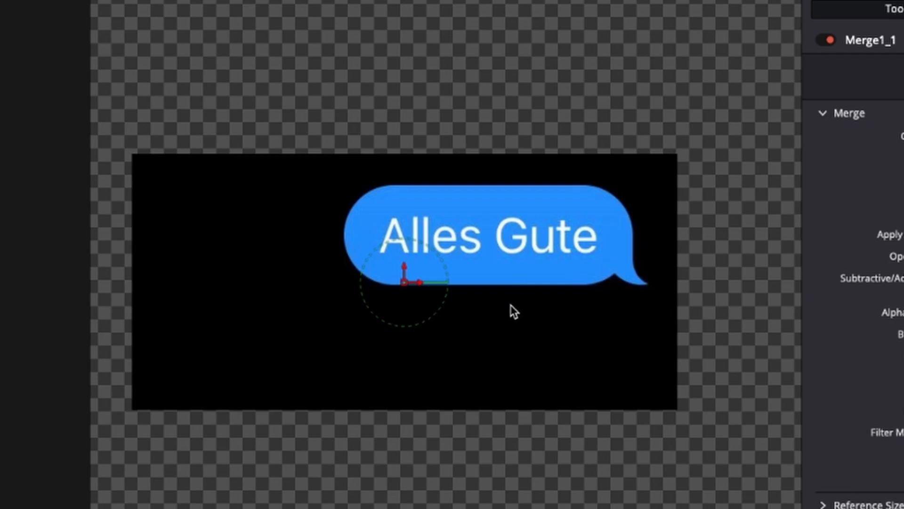
pyautogui.moveTo(387, 192)
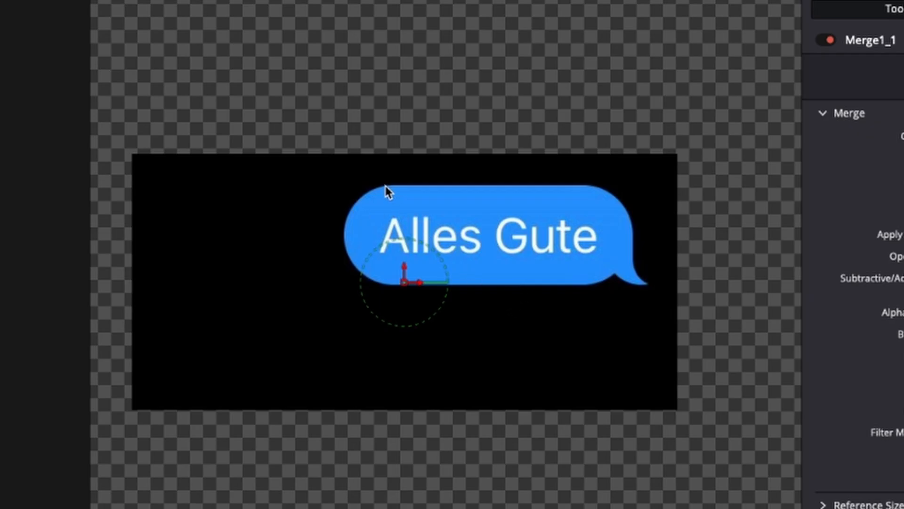
pyautogui.moveTo(764, 470)
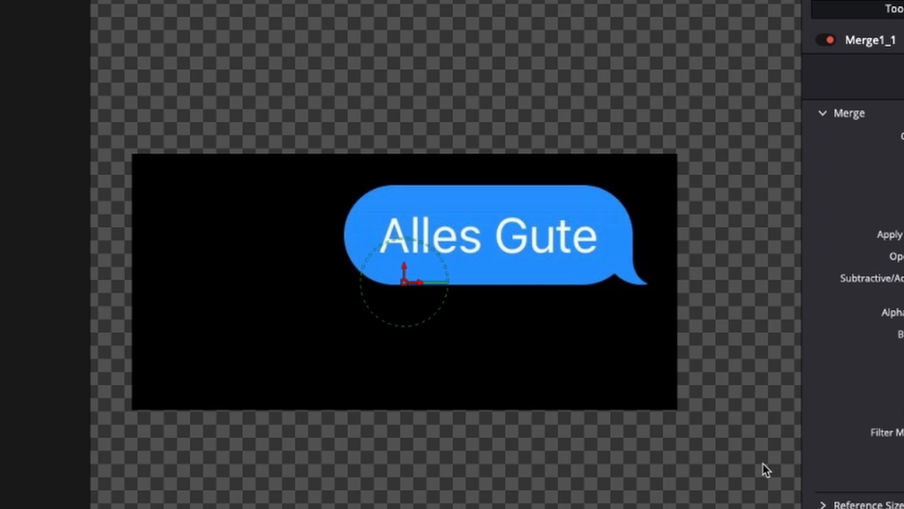
pyautogui.moveTo(631, 295)
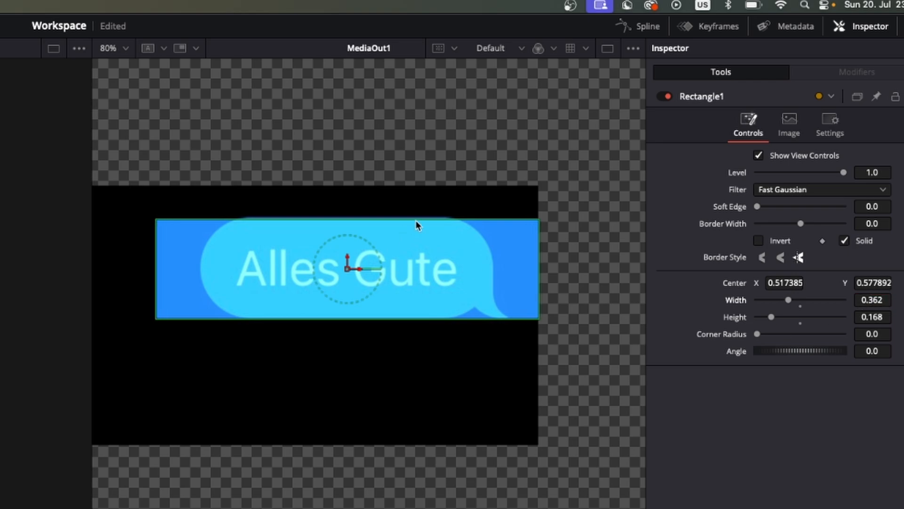
# Step: Align a blue Rectangle mask over the bubble body with Corner Radius raised to 1.0
pyautogui.moveTo(418, 225); pyautogui.dragTo(346, 268)
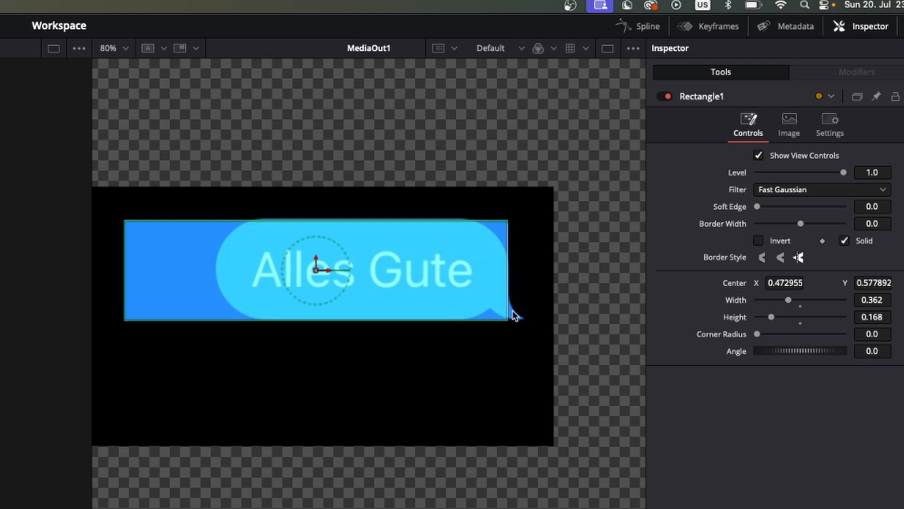
pyautogui.moveTo(758, 334); pyautogui.dragTo(808, 334)
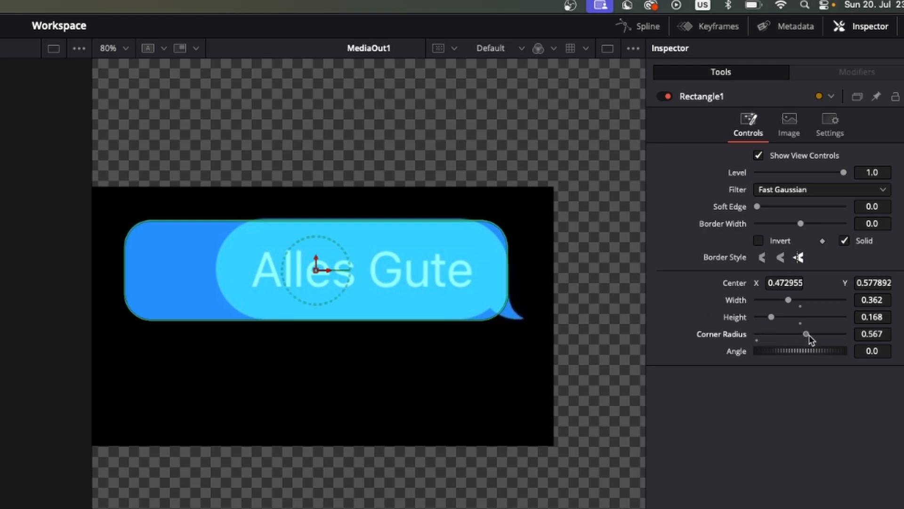
pyautogui.moveTo(807, 334); pyautogui.dragTo(843, 334)
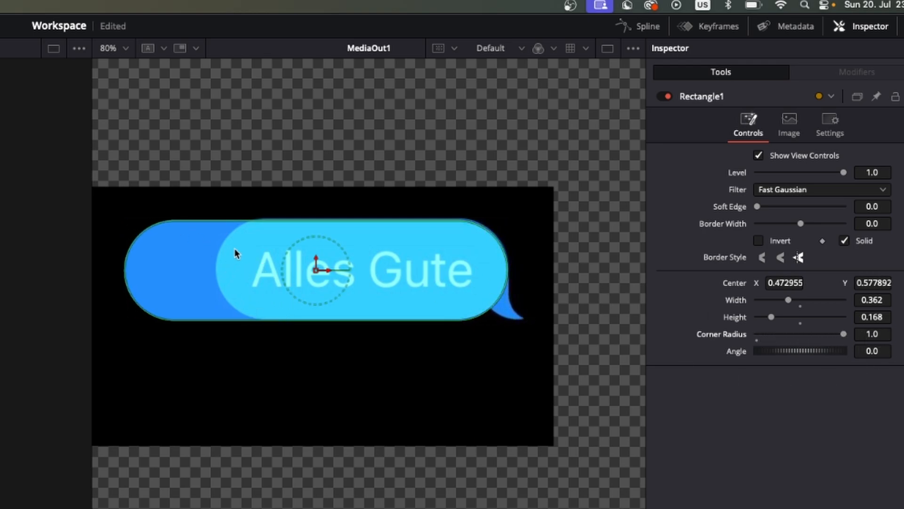
pyautogui.moveTo(385, 261)
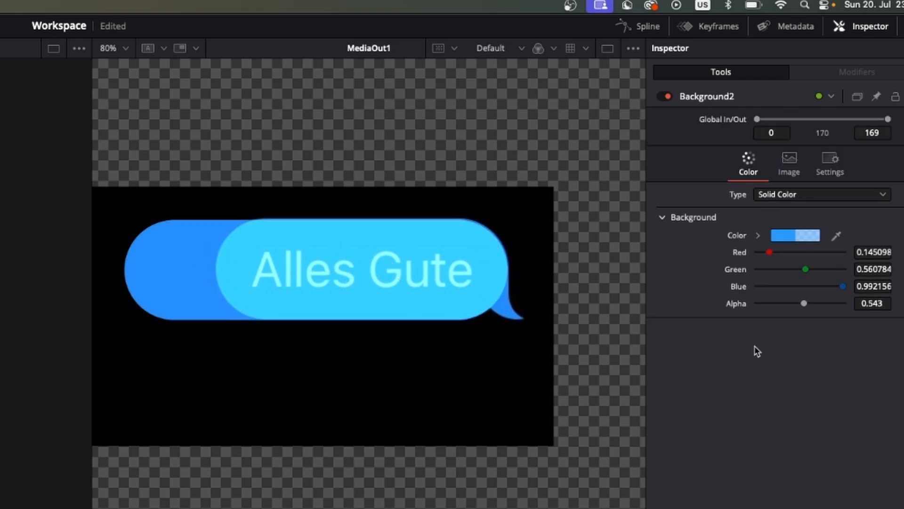
# Step: Trace the bubble tail with a Polygon mask on a second blue Background and merge it
pyautogui.moveTo(804, 302); pyautogui.dragTo(842, 303)
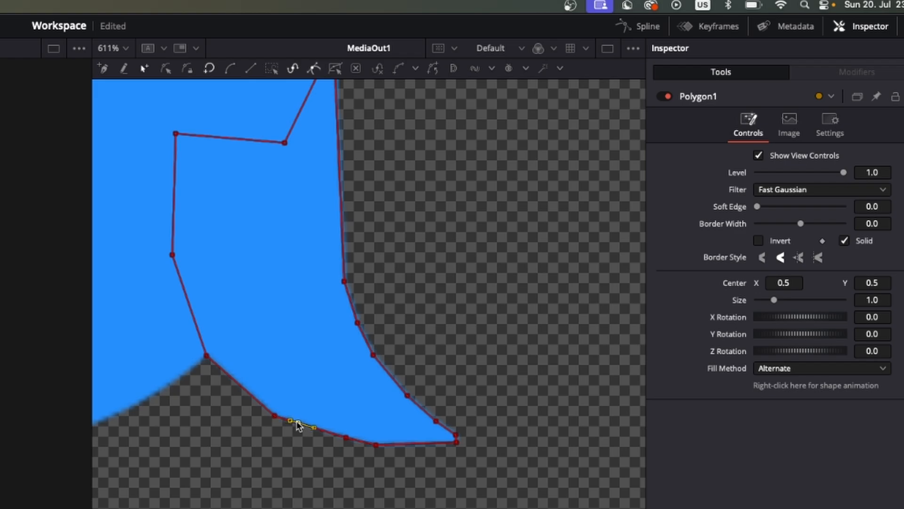
pyautogui.moveTo(295, 421); pyautogui.dragTo(310, 435)
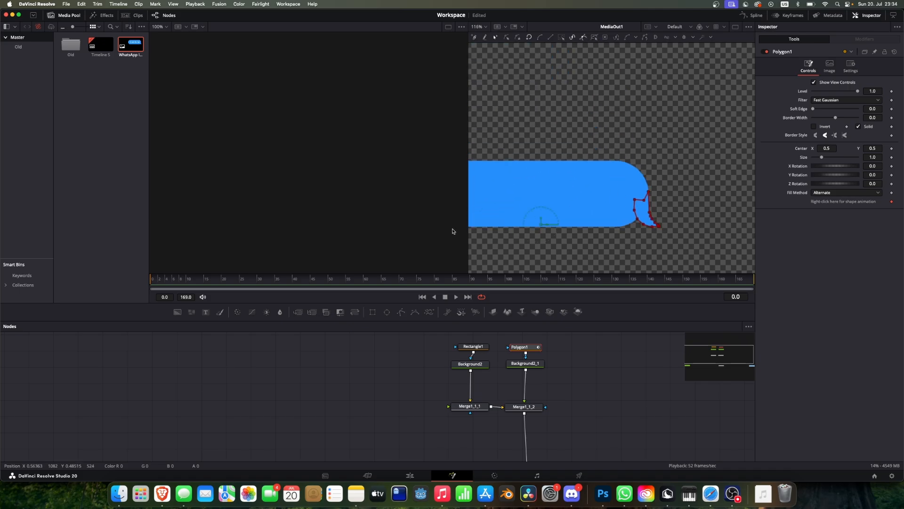
# Step: Add a Text+ node reading 'Hi DaVinci' and enlarge its size
pyautogui.click(524, 407)
pyautogui.write('Hi')
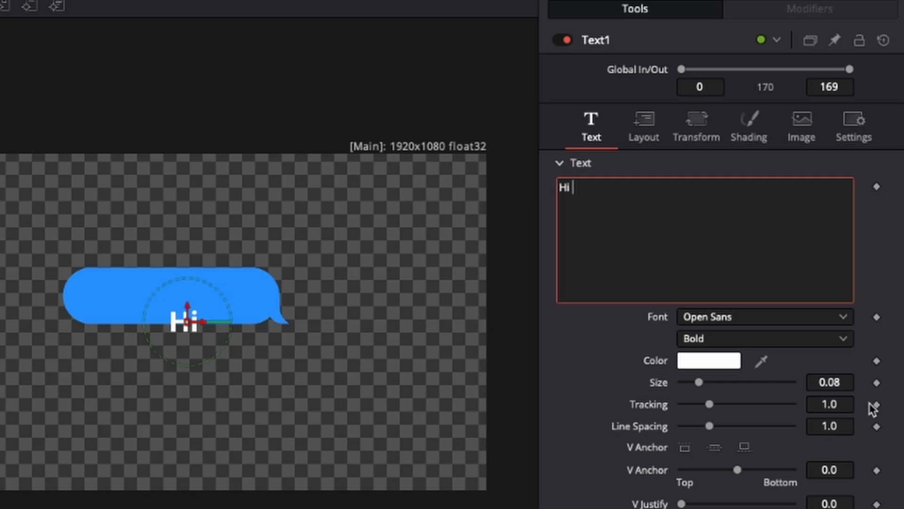
pyautogui.write('DaVinci')
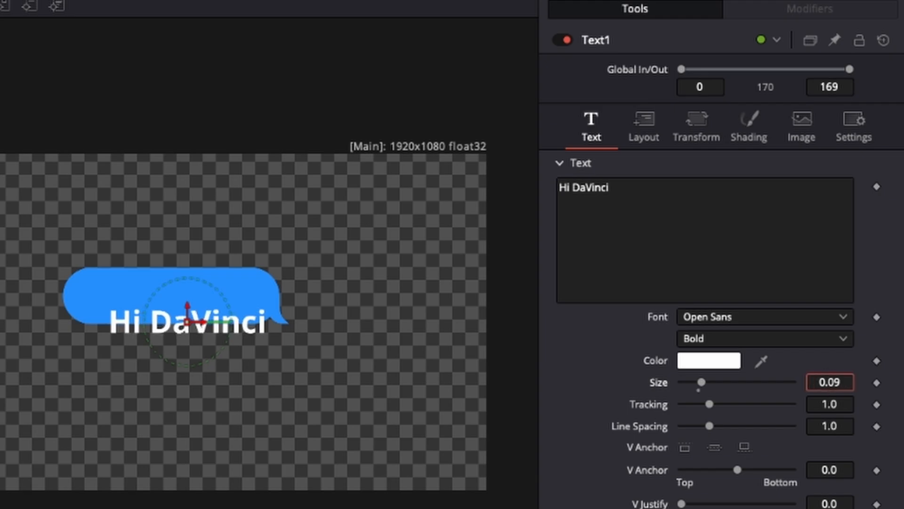
pyautogui.moveTo(700, 382); pyautogui.dragTo(706, 382)
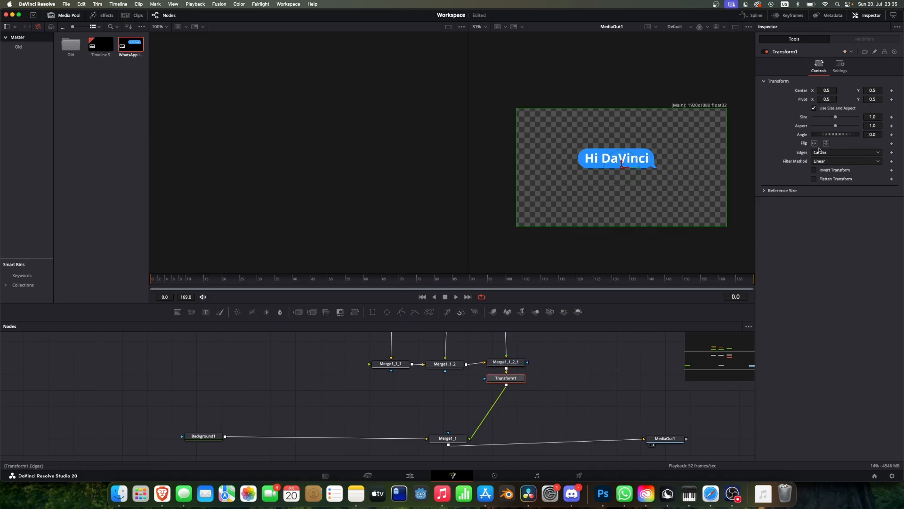
# Step: Shift the bubble left with Transform1_1, Center X about 0.47, behind the text
pyautogui.click(814, 144)
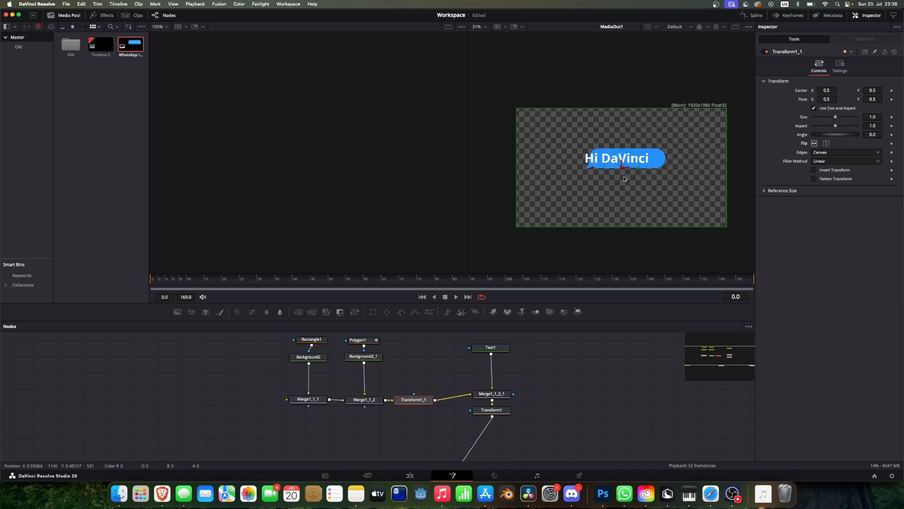
pyautogui.moveTo(625, 159); pyautogui.dragTo(616, 167)
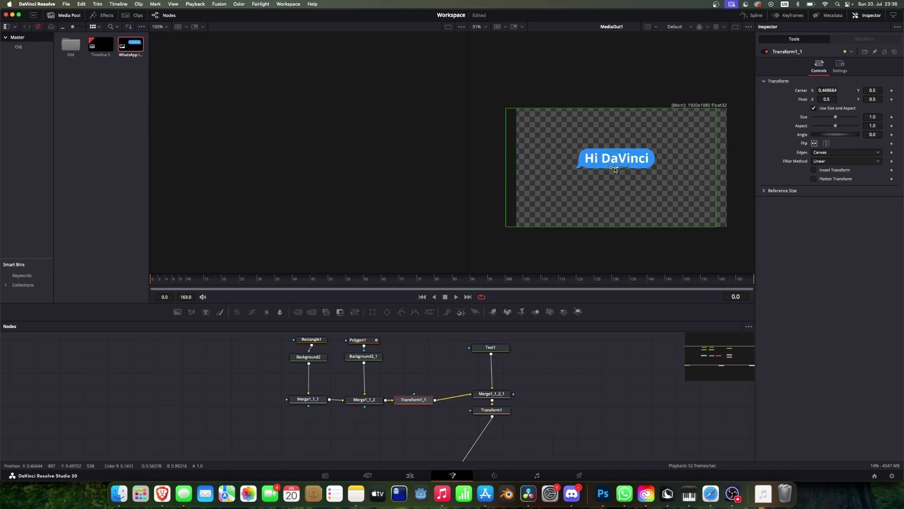
pyautogui.click(491, 410)
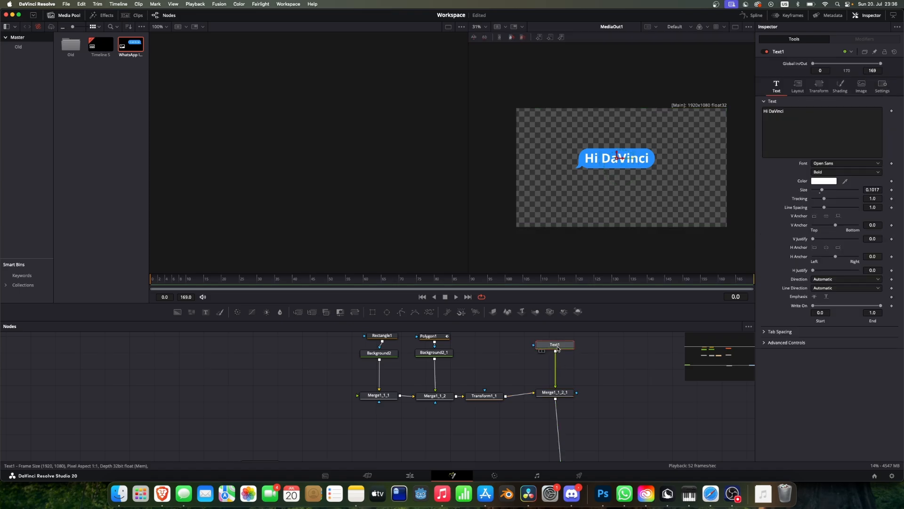
pyautogui.moveTo(555, 345)
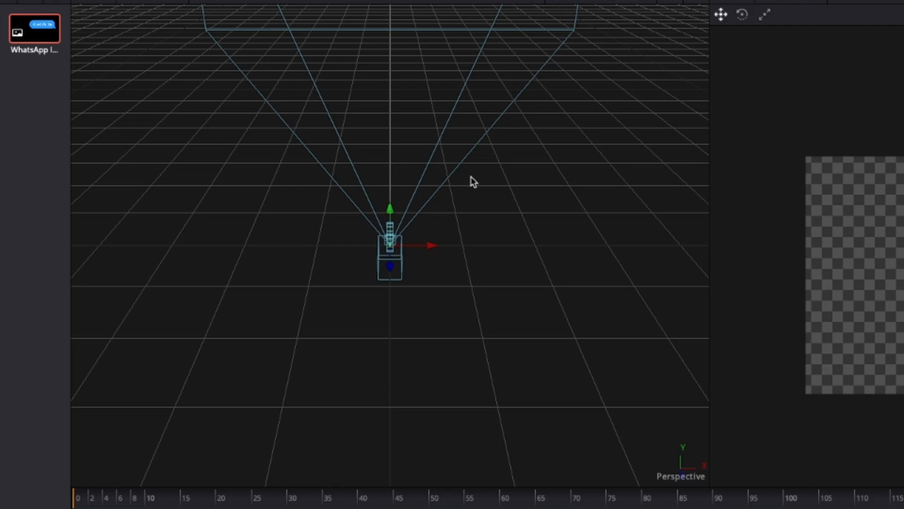
# Step: Orbit the perspective view of Merge3D1 to inspect the Camera 3D
pyautogui.moveTo(473, 182); pyautogui.dragTo(358, 317)
pyautogui.write('imag')
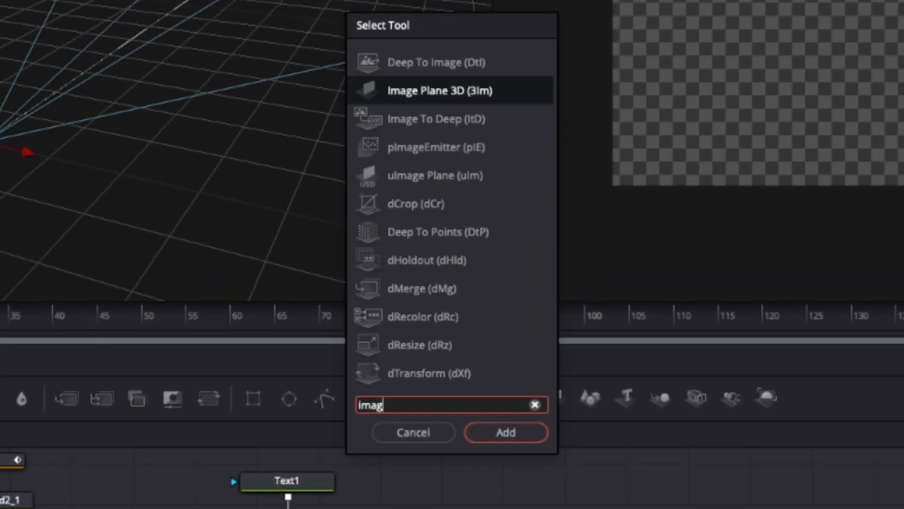
# Step: Insert an Image Plane 3D between Merge1_1_2_1 and Merge3D1 and view its Transform
pyautogui.click(506, 432)
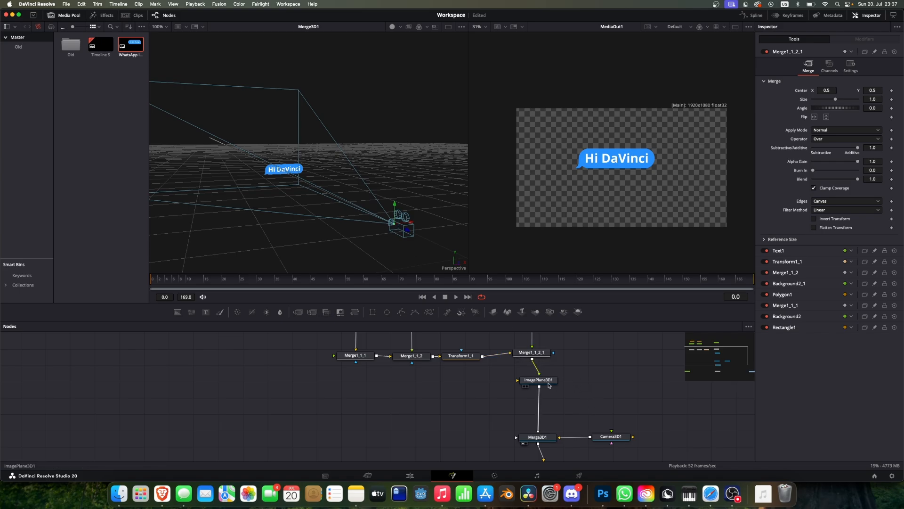
pyautogui.click(539, 380)
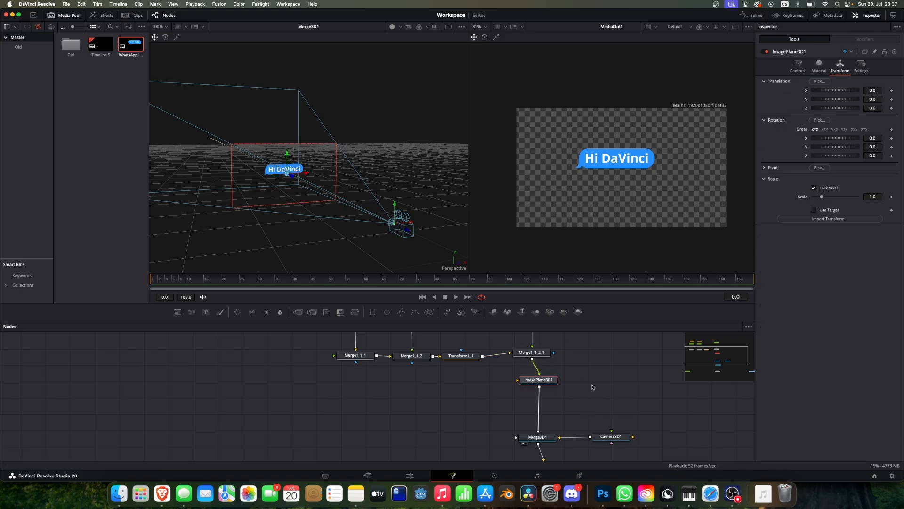